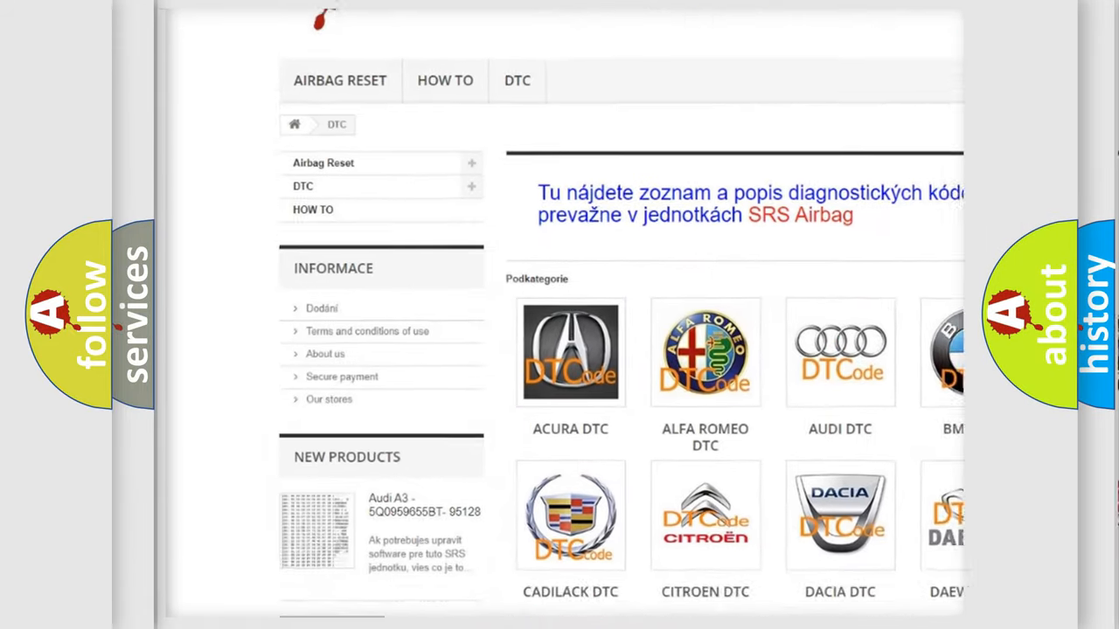
pyautogui.scroll(-3)
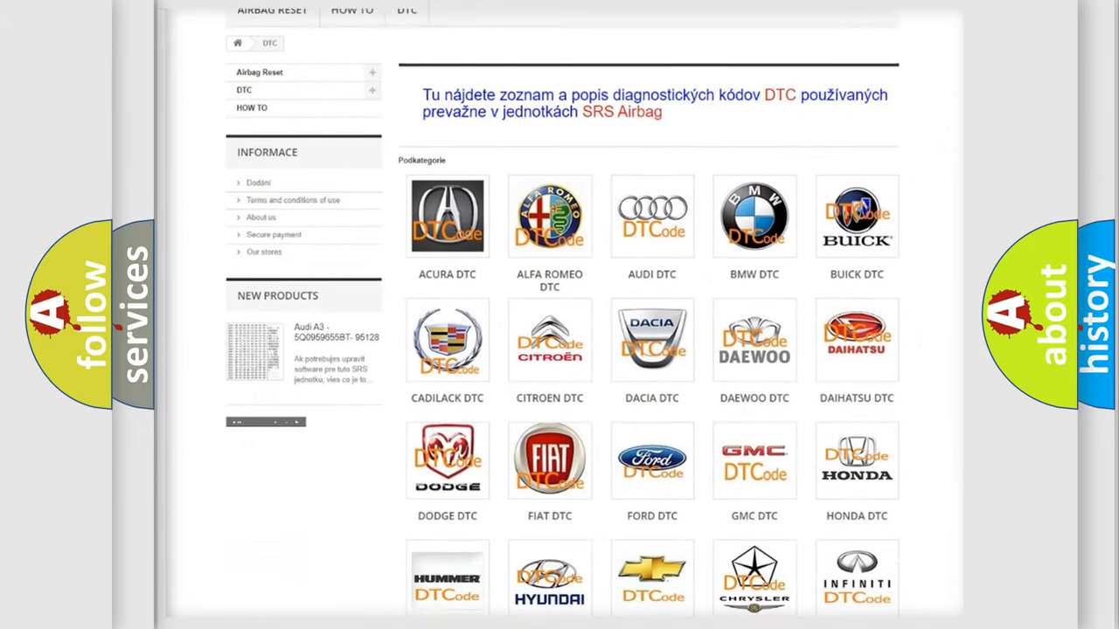
pyautogui.scroll(-3)
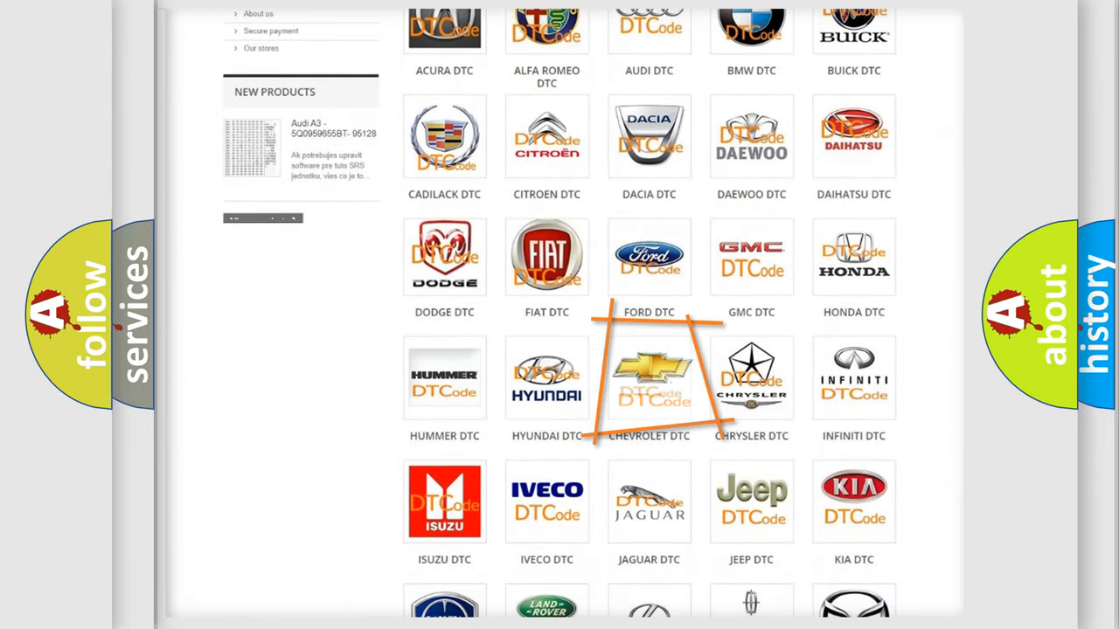